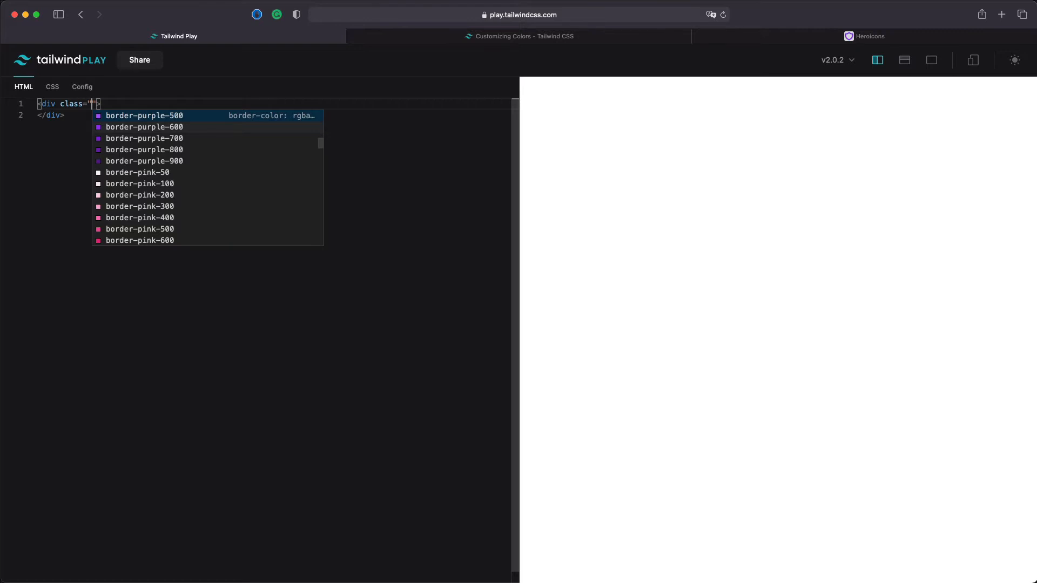
Step: Give the inner div a thin purple-600 border and a 96-by-96 size (w-96 h-96)
type("border")
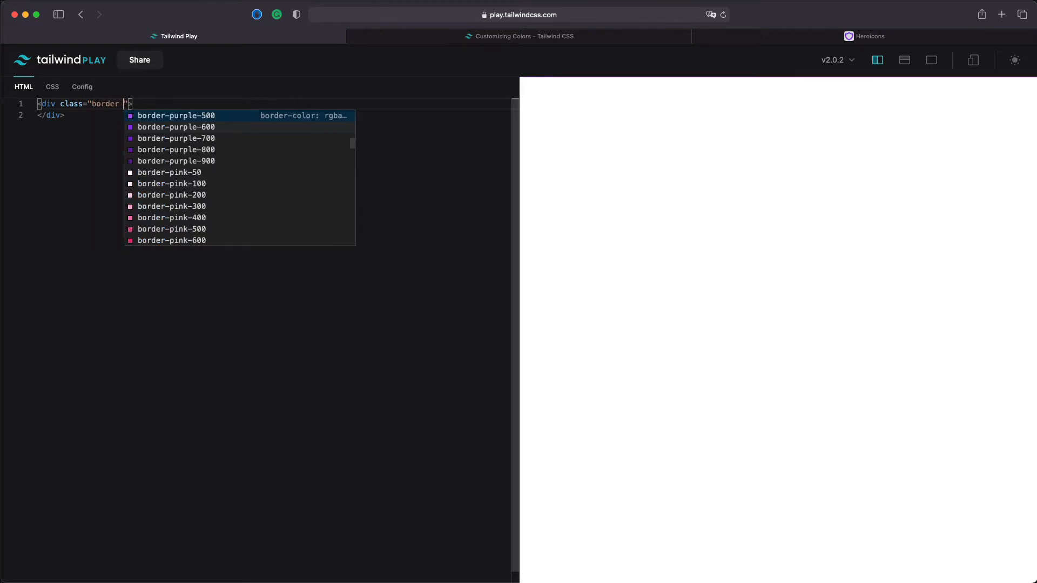
left_click(176, 128)
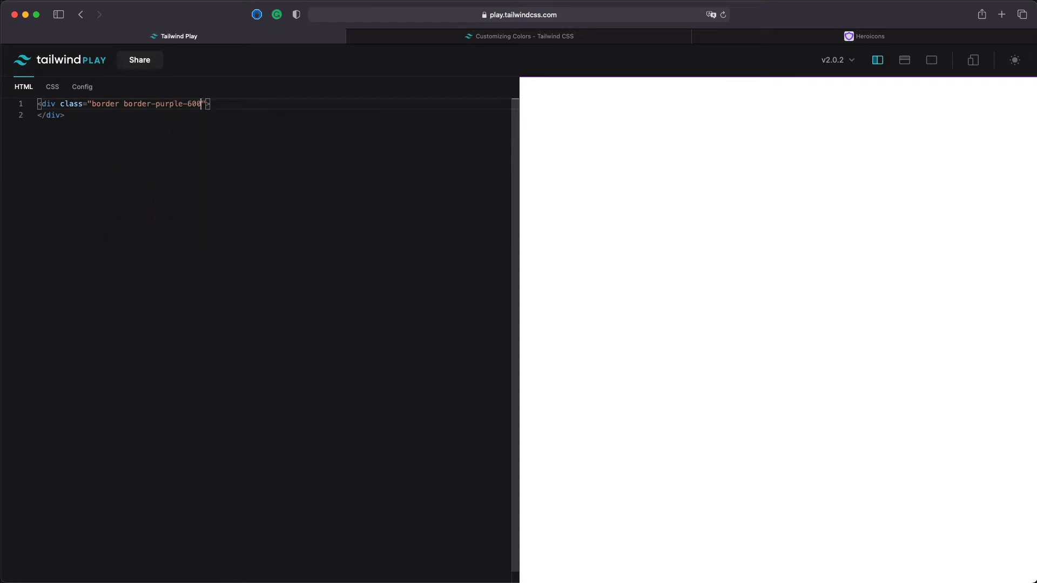
type("w--")
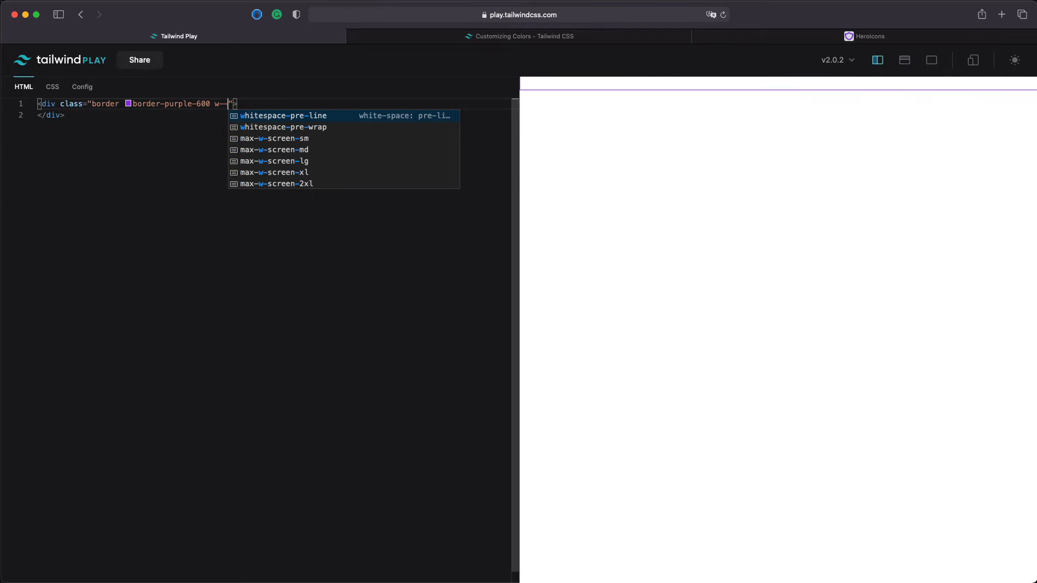
type("96 he")
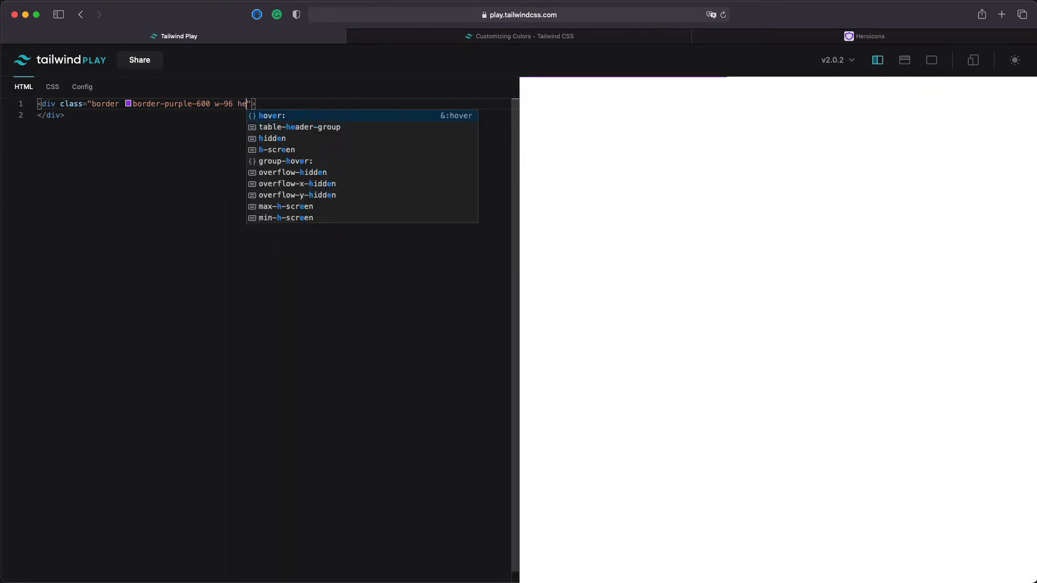
type("-96")
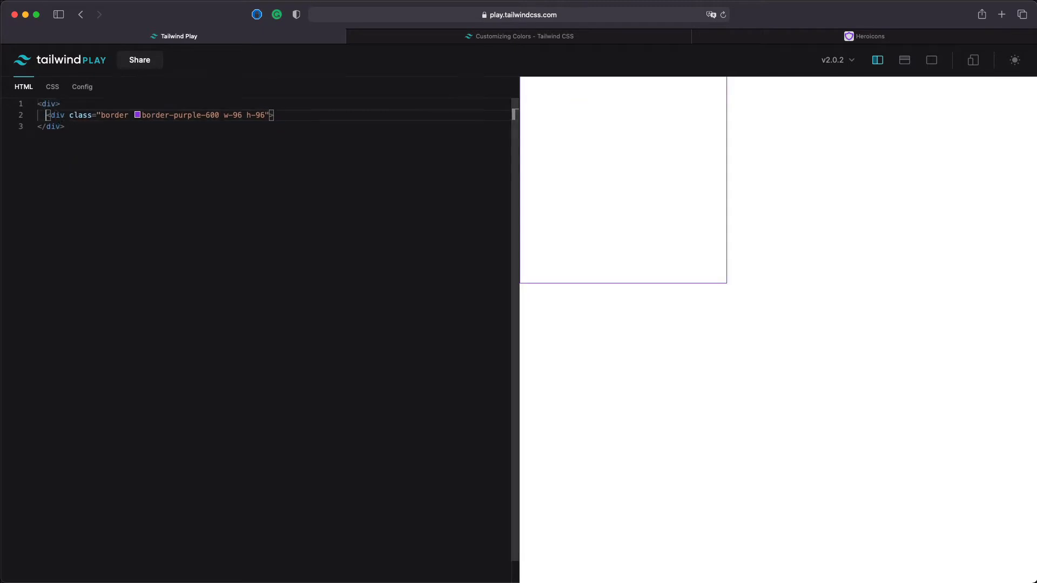
Step: Make the wrapper w-screen h-screen flex justify-center items-center so the square sits centered
type("</div>")
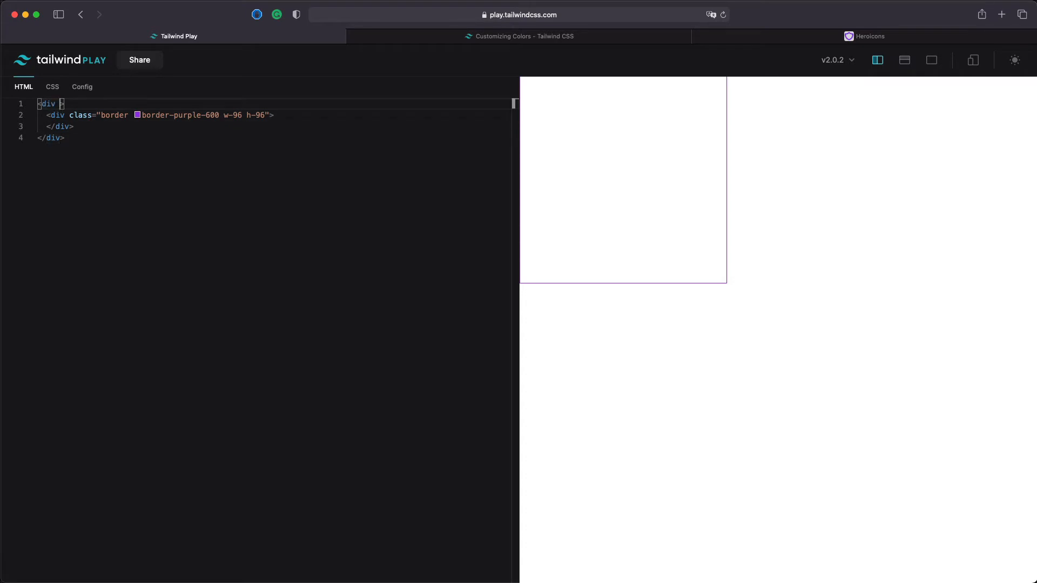
type("class=\"w-screen")
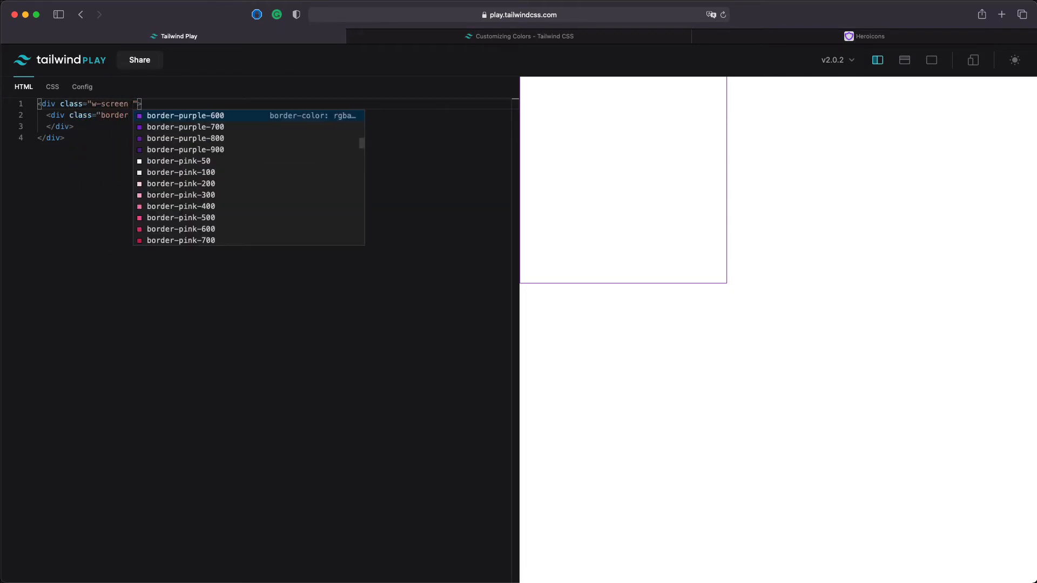
type("h-screen")
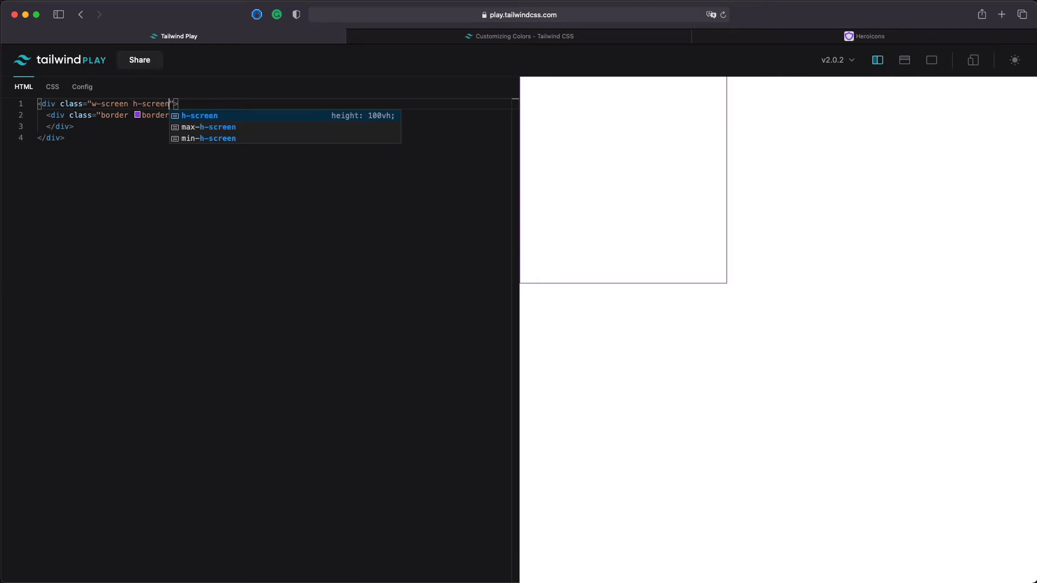
type("flex justify-center")
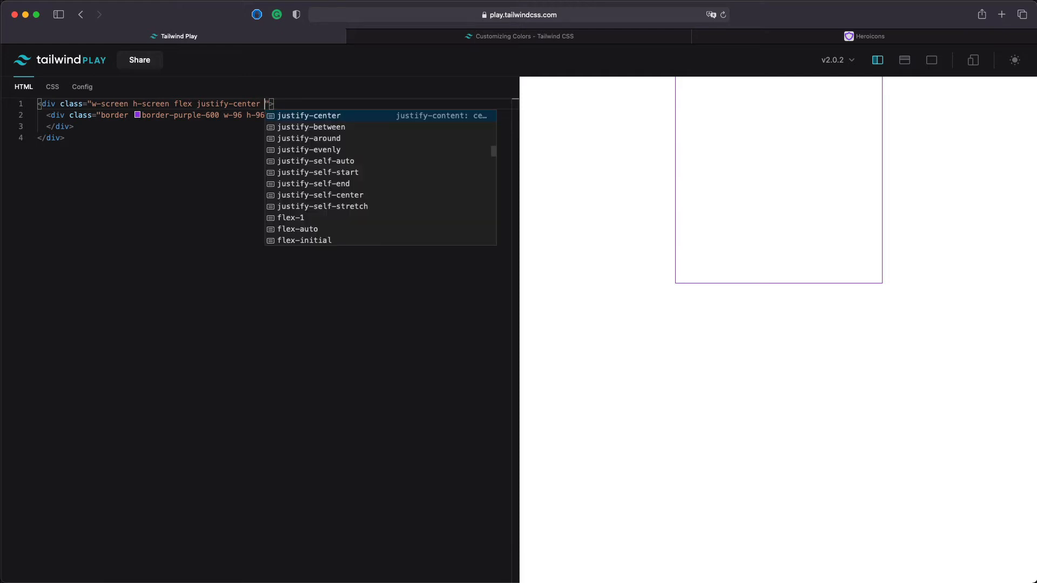
type("items-center")
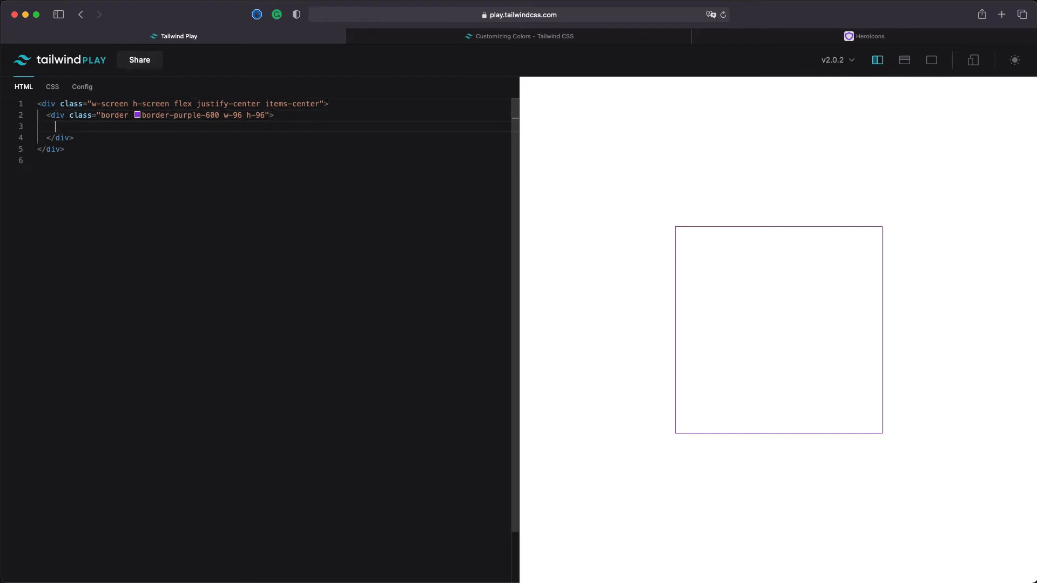
Step: Add a <button type="button"> with the label Download inside the square
type("<button")
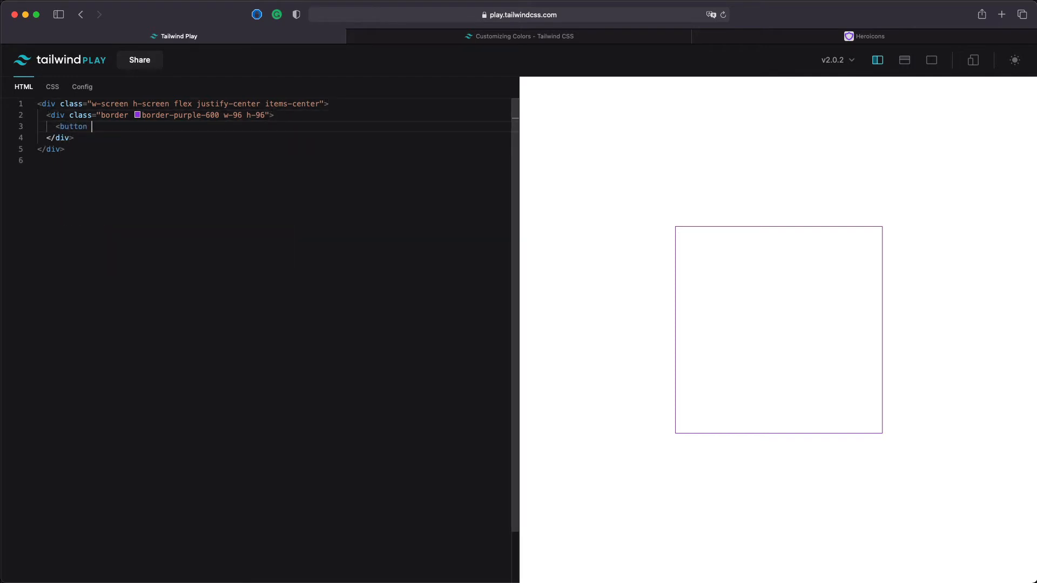
type("type=\"button\"")
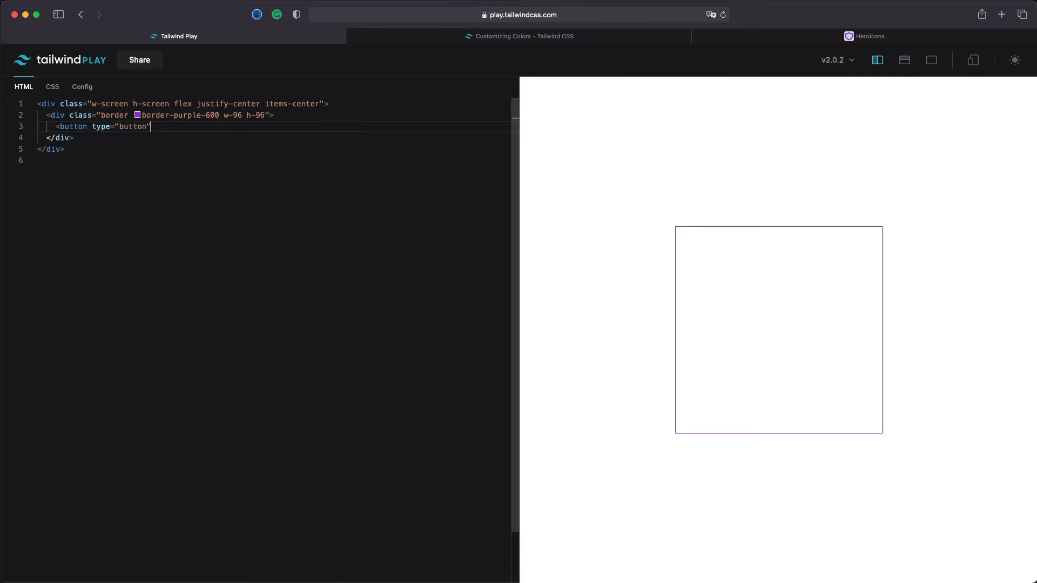
type("</button>")
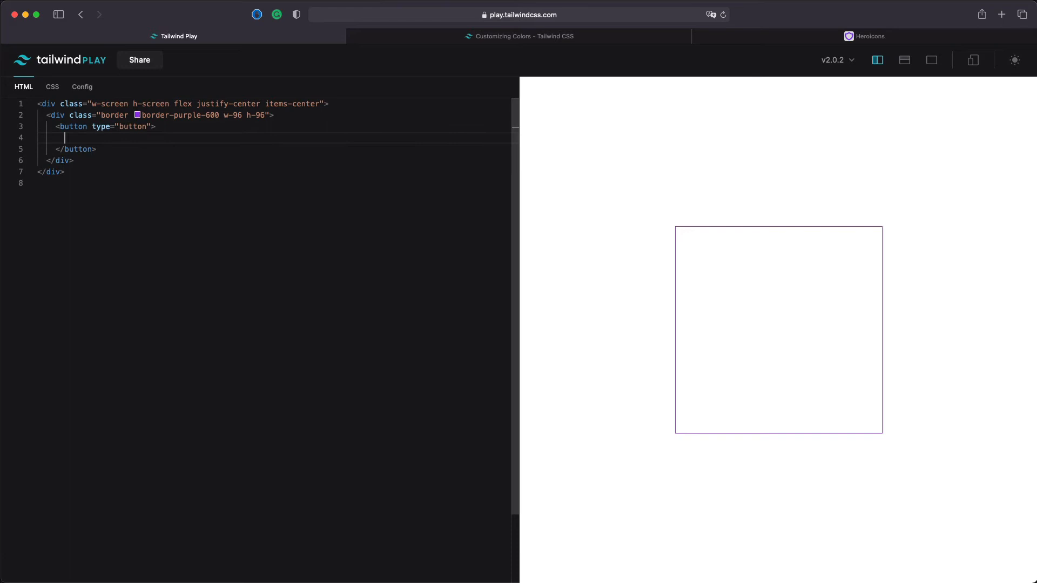
type("Down")
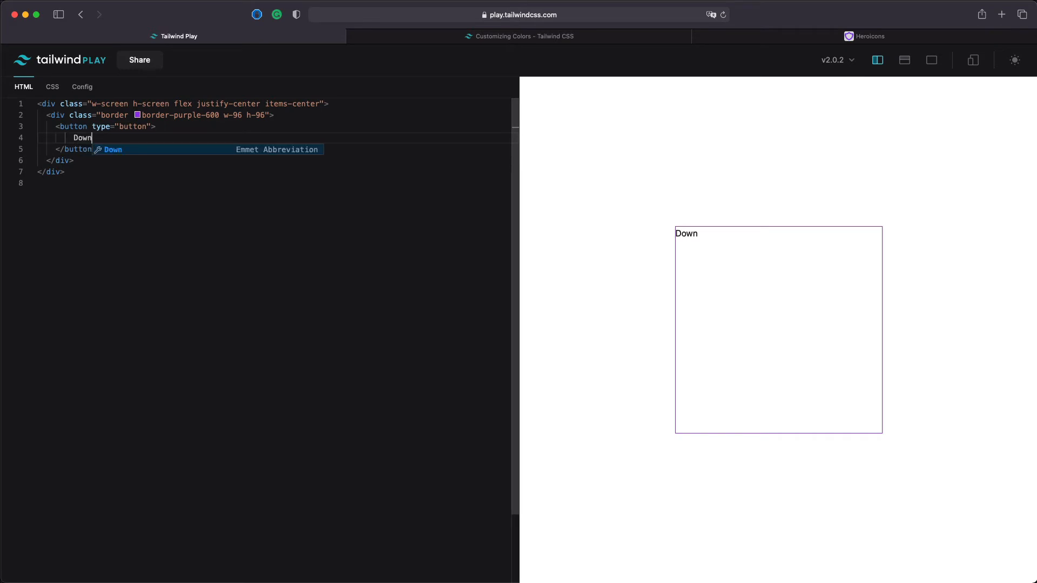
type("load")
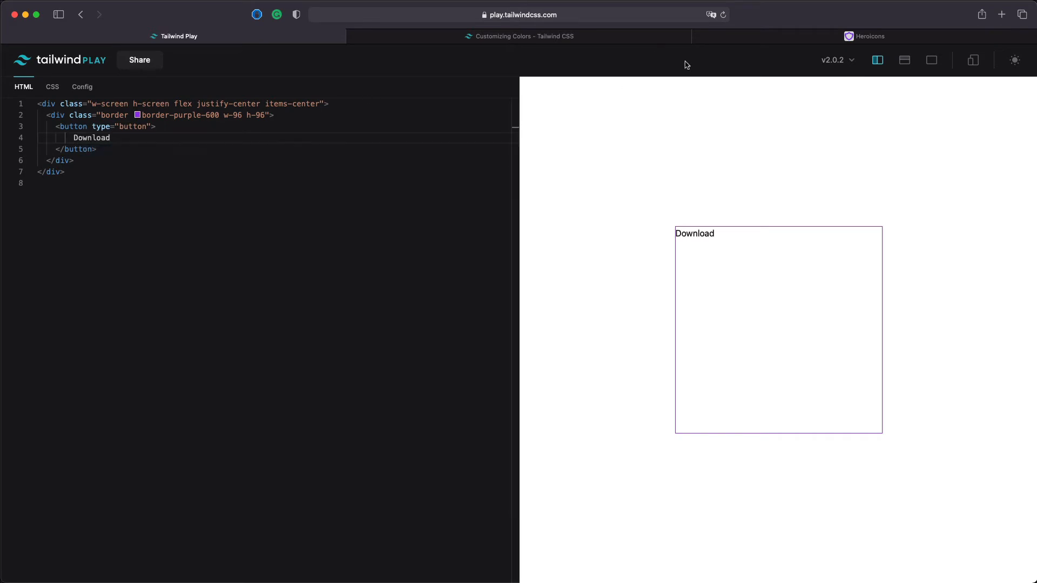
Step: Copy Heroicons' download icon SVG into the button and size it w-5 h-5
left_click(868, 35)
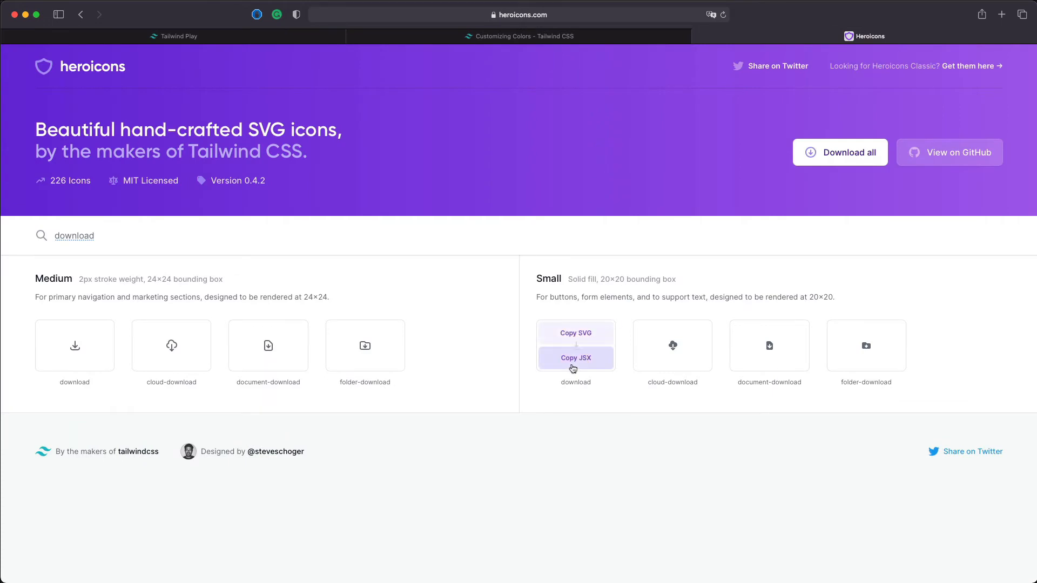
left_click(173, 37)
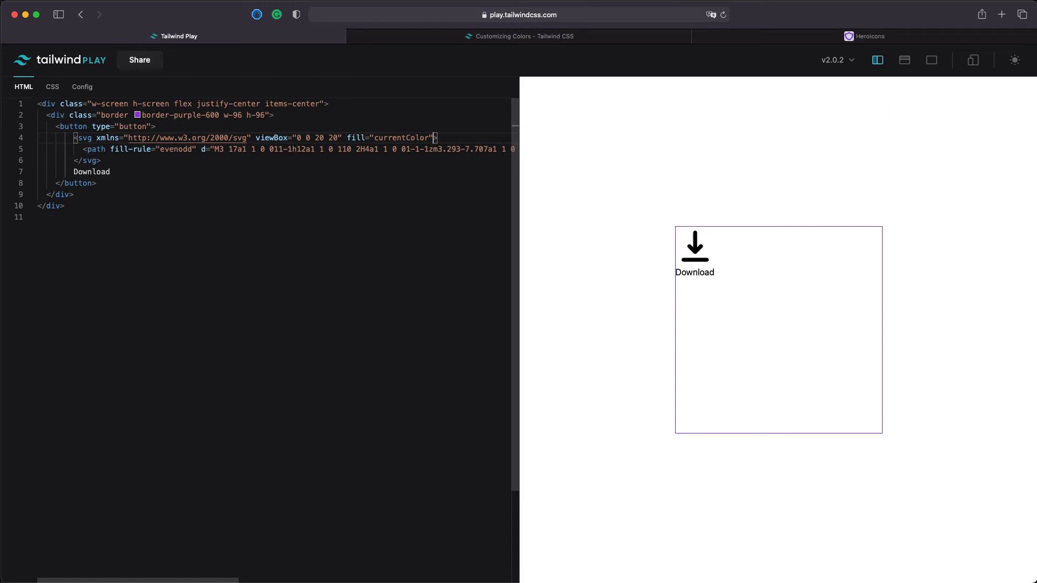
type("class=\"\"")
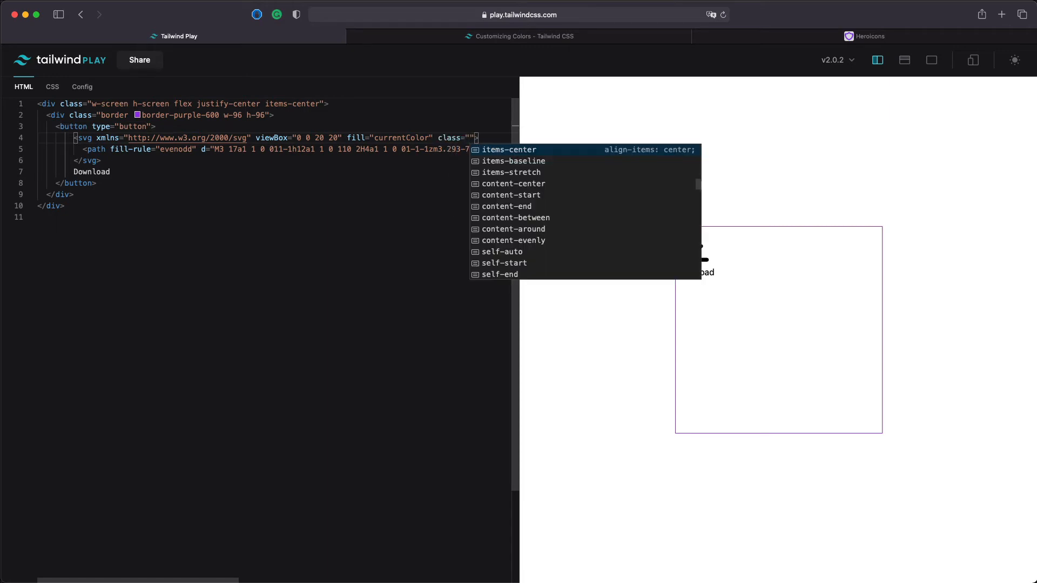
type("w-5 h")
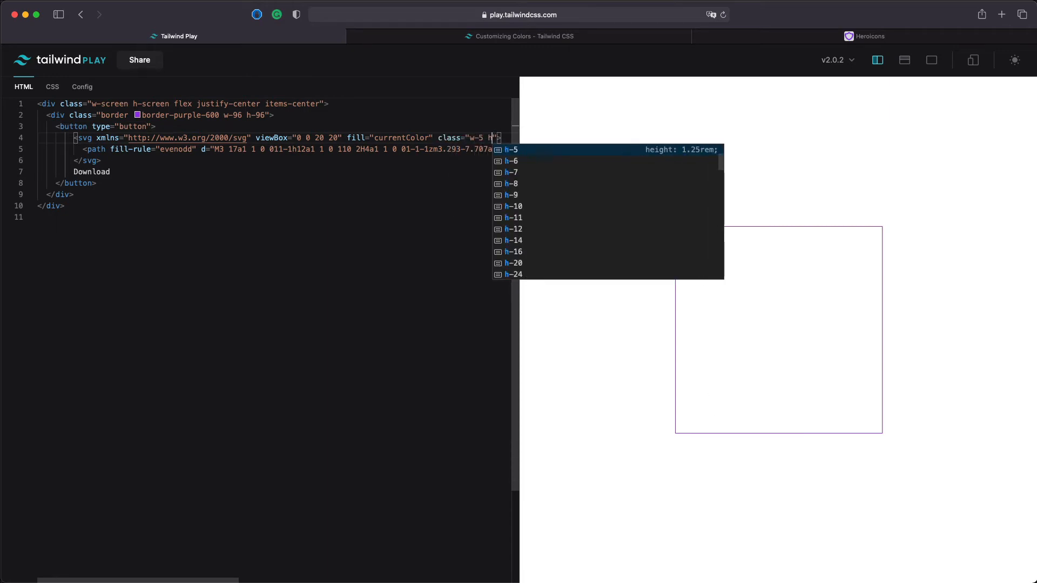
left_click(514, 149)
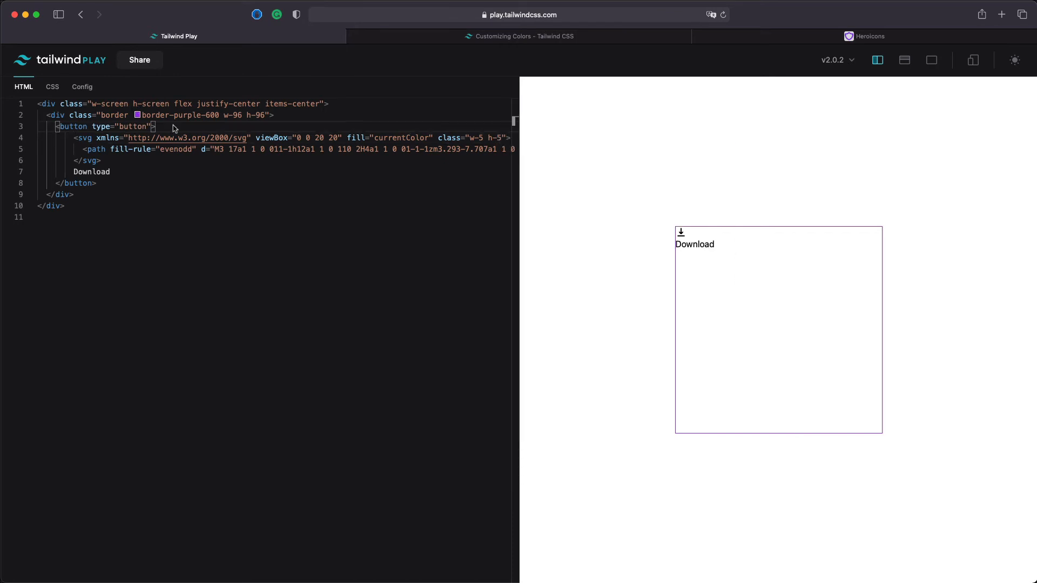
Step: Give the button inline-flex items-center layout and a bg-purple-600 background
type("class=\"")
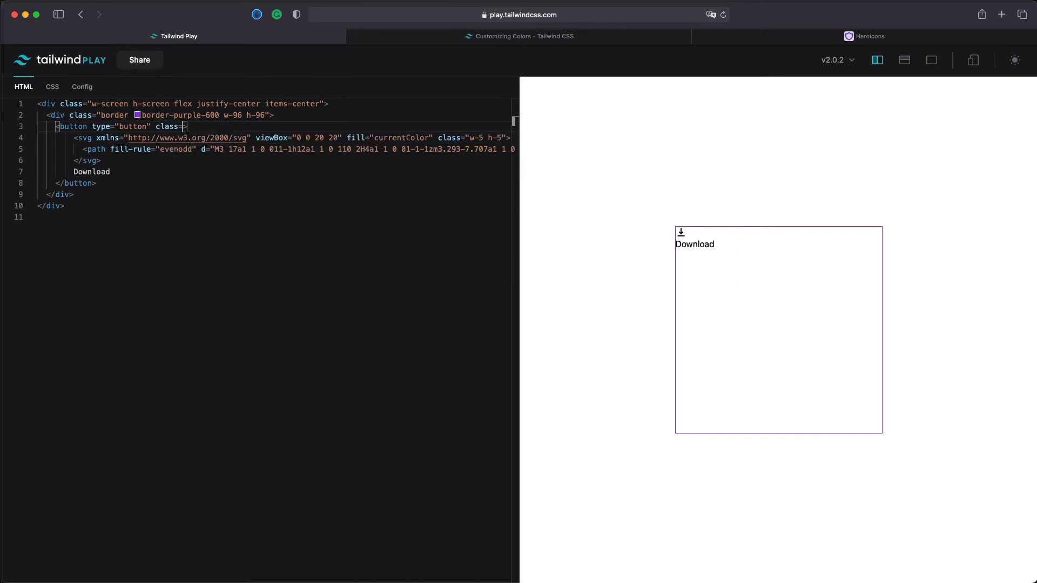
type("inl")
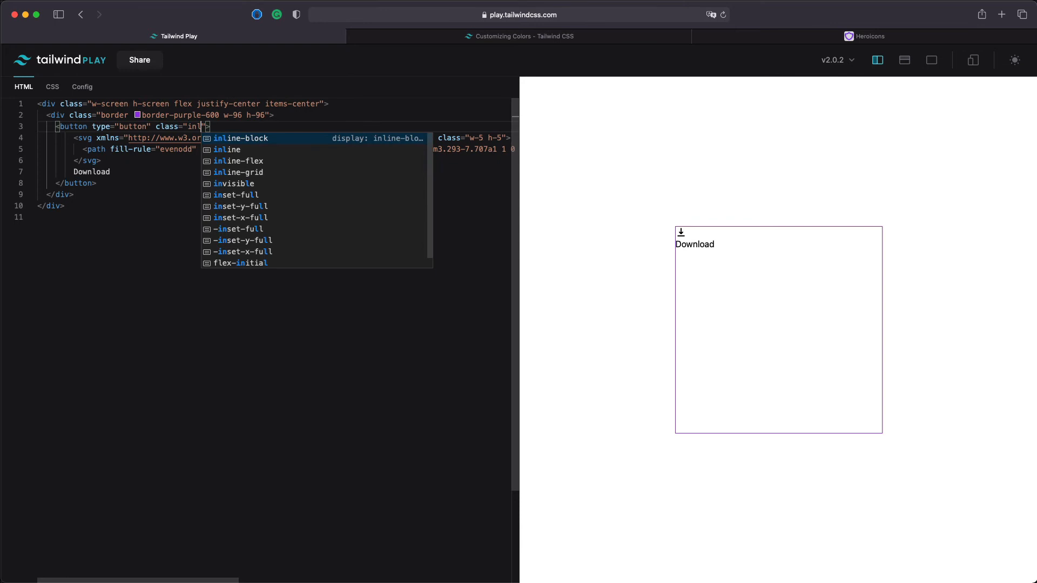
left_click(238, 161)
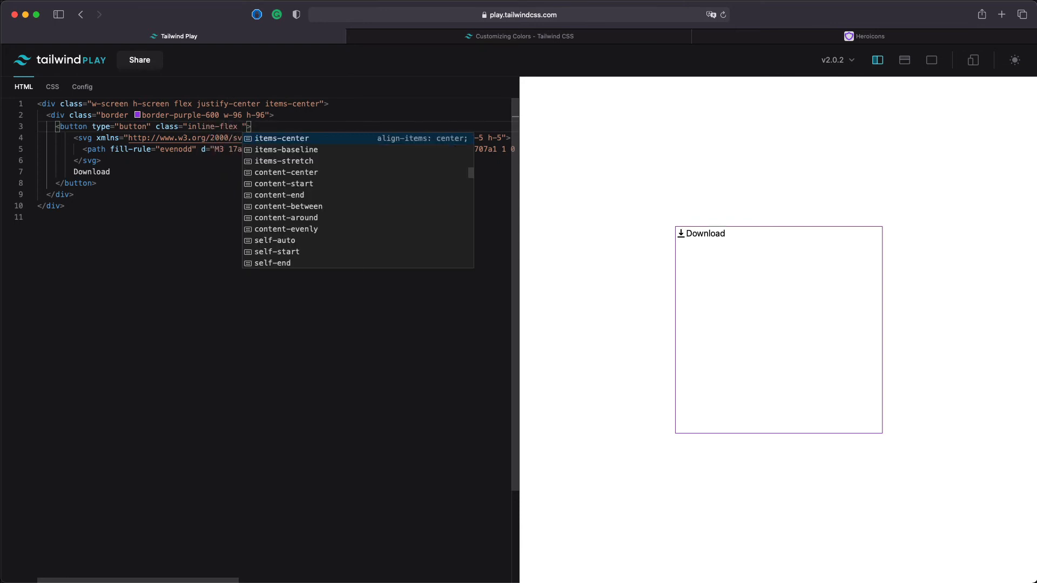
type("items-center")
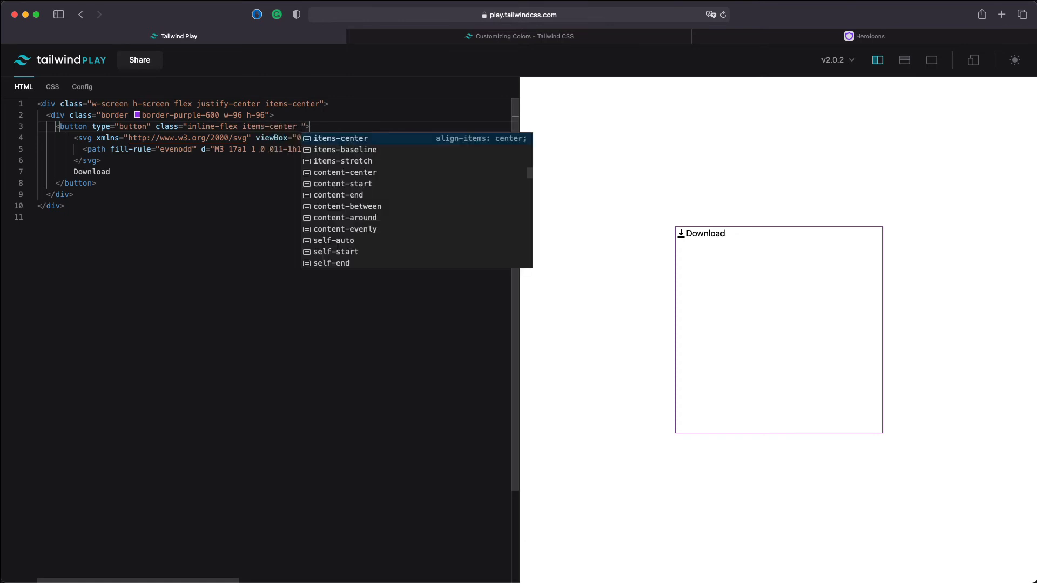
type("bg")
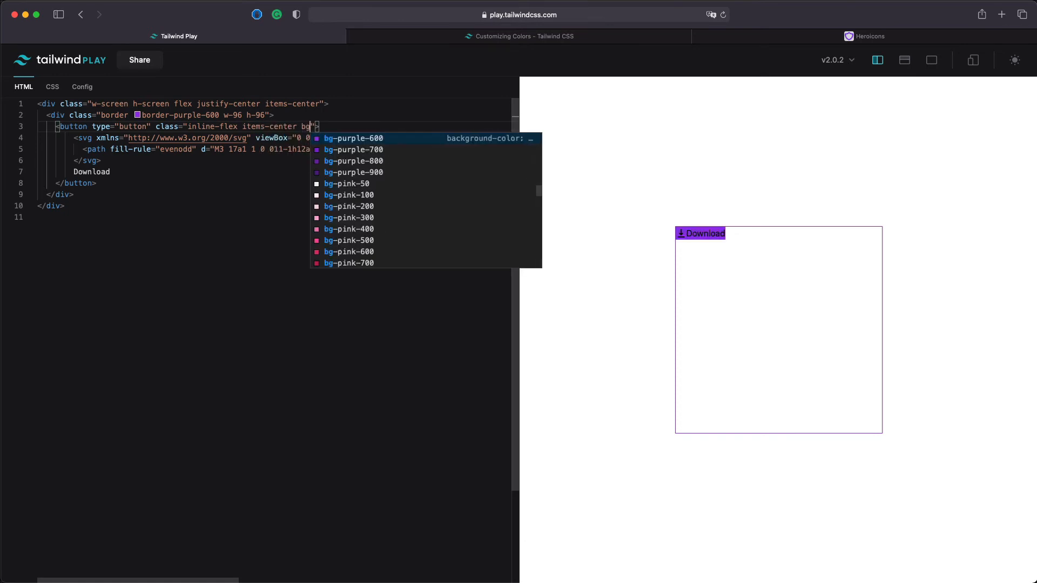
left_click(353, 138)
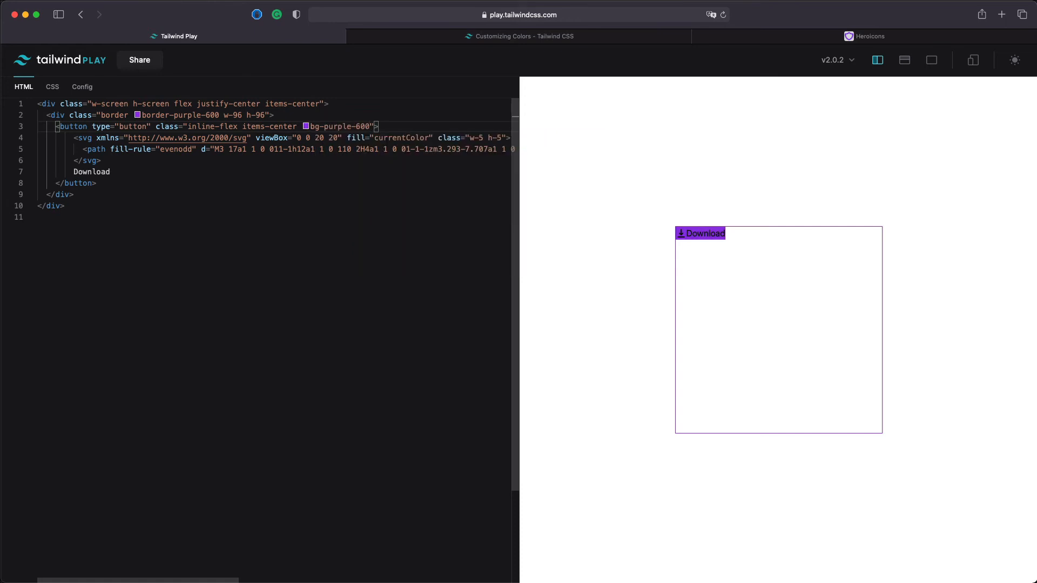
Step: Add text-white, px-2 py-1 padding and rounded-lg corners, with mr-1 spacing on the icon
type("text-white")
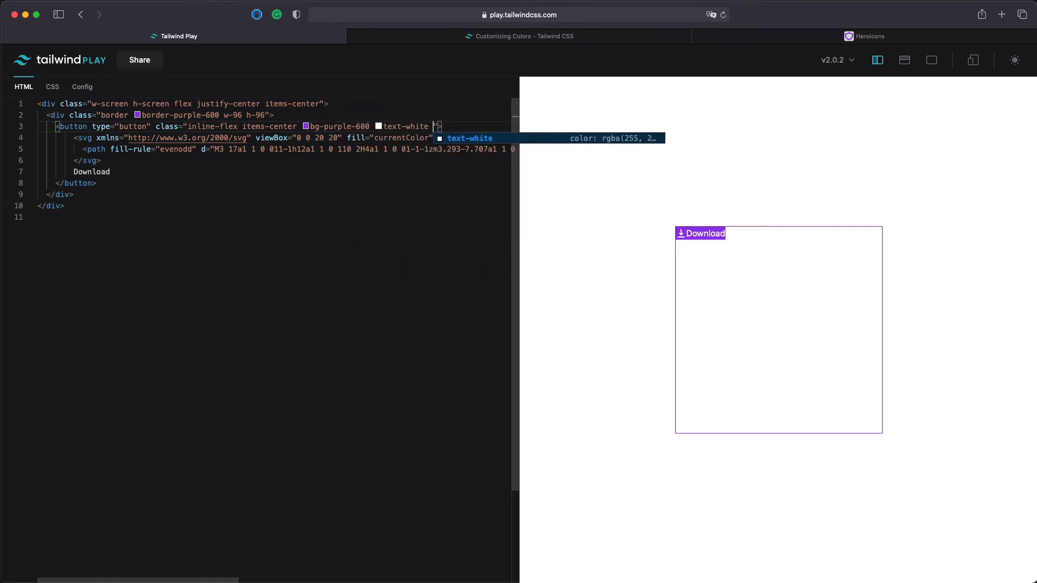
type("p")
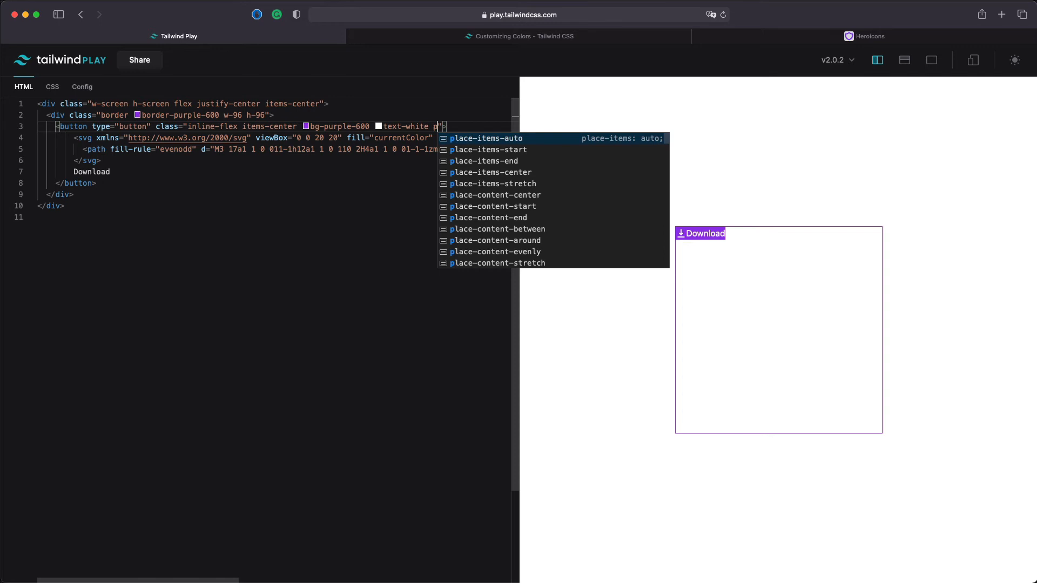
type("x-2 py-1 rounde")
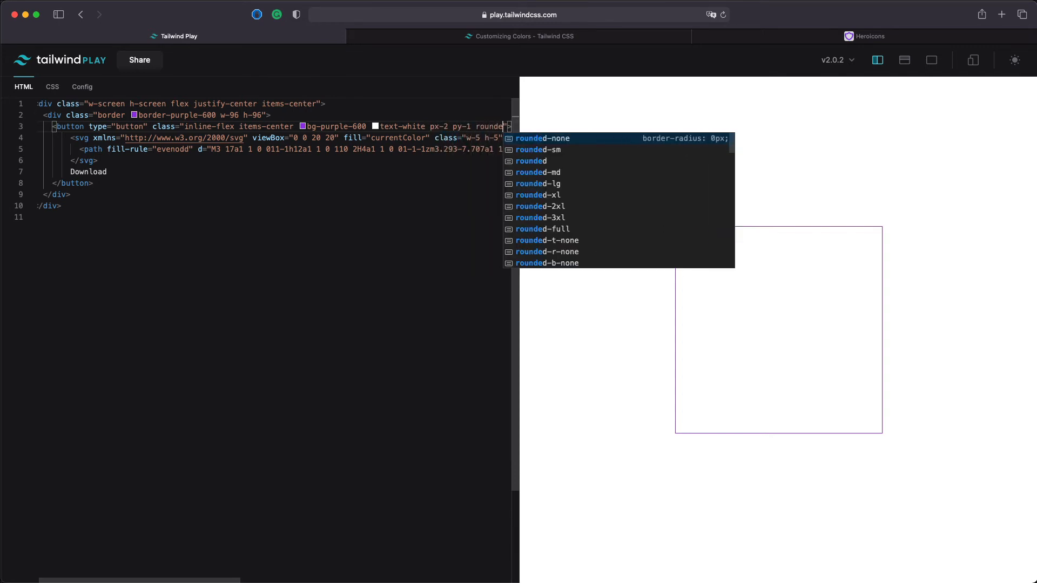
left_click(539, 183)
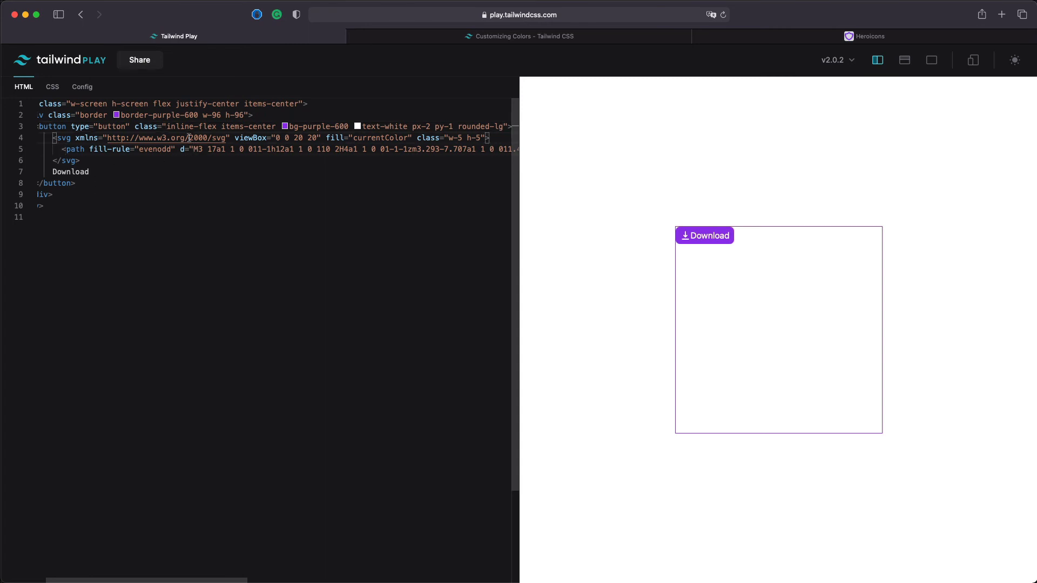
type("mr-1")
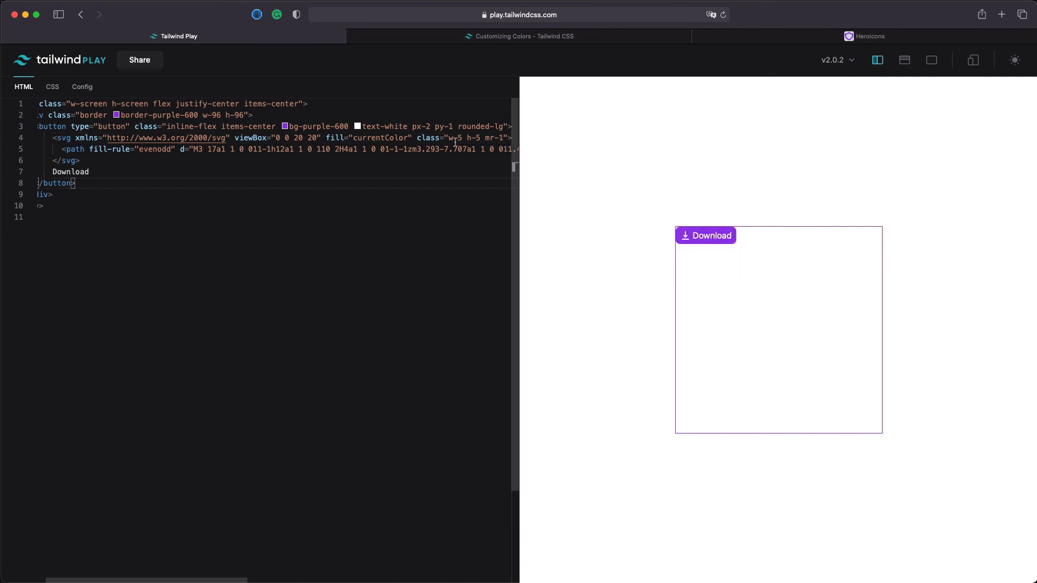
mouse_move(699, 242)
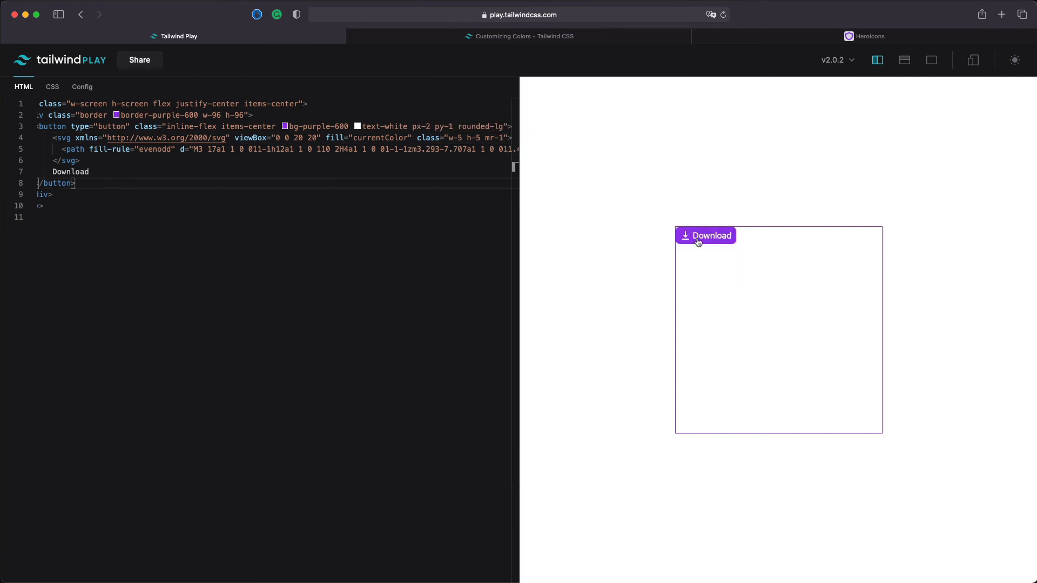
mouse_move(727, 240)
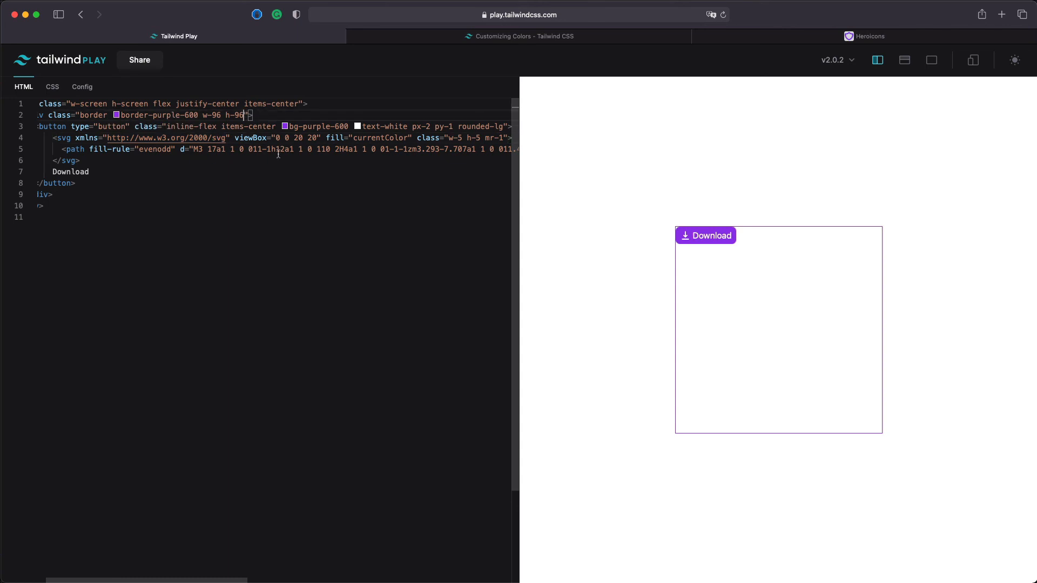
Step: Add flex justify-center items-center to the bordered square so the button sits in its center
type("flex justify-center")
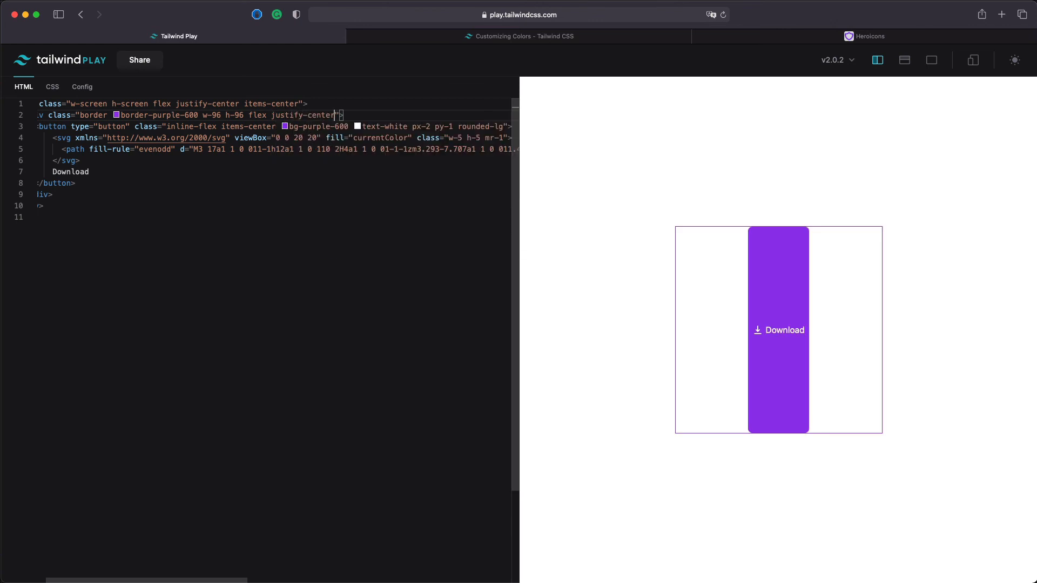
type("items-center")
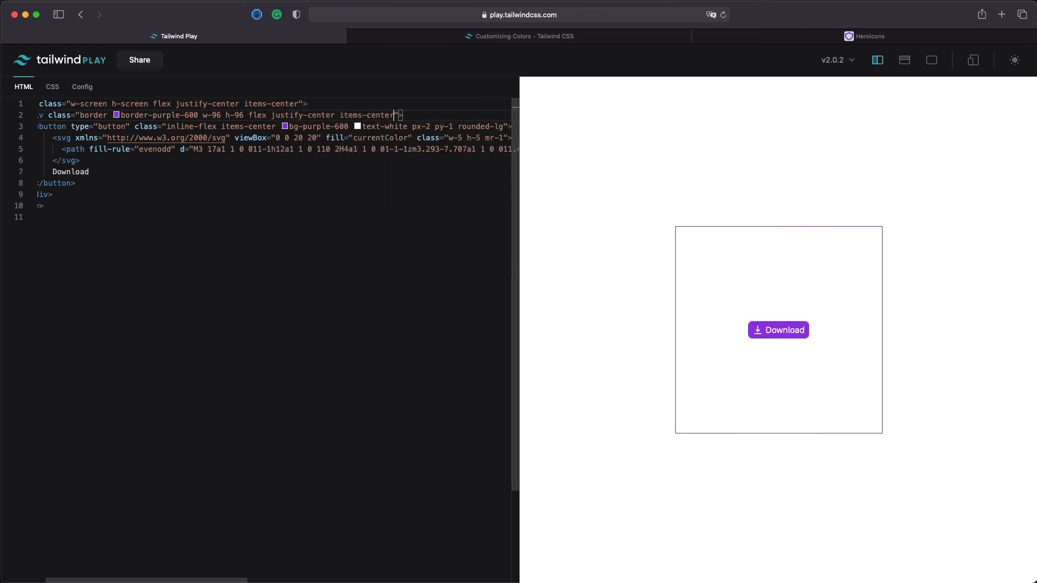